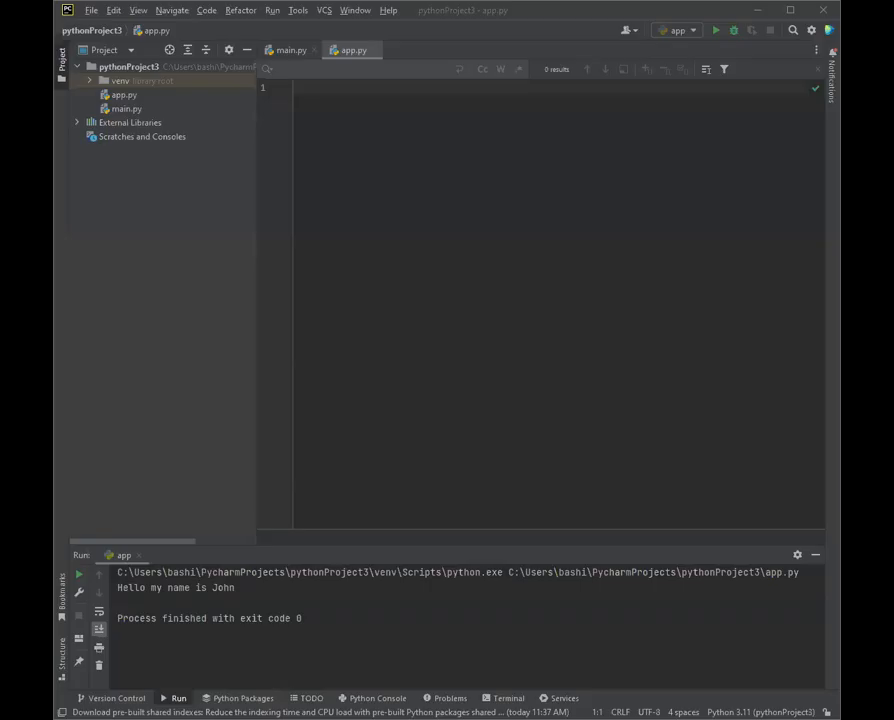
pyautogui.moveTo(411, 145)
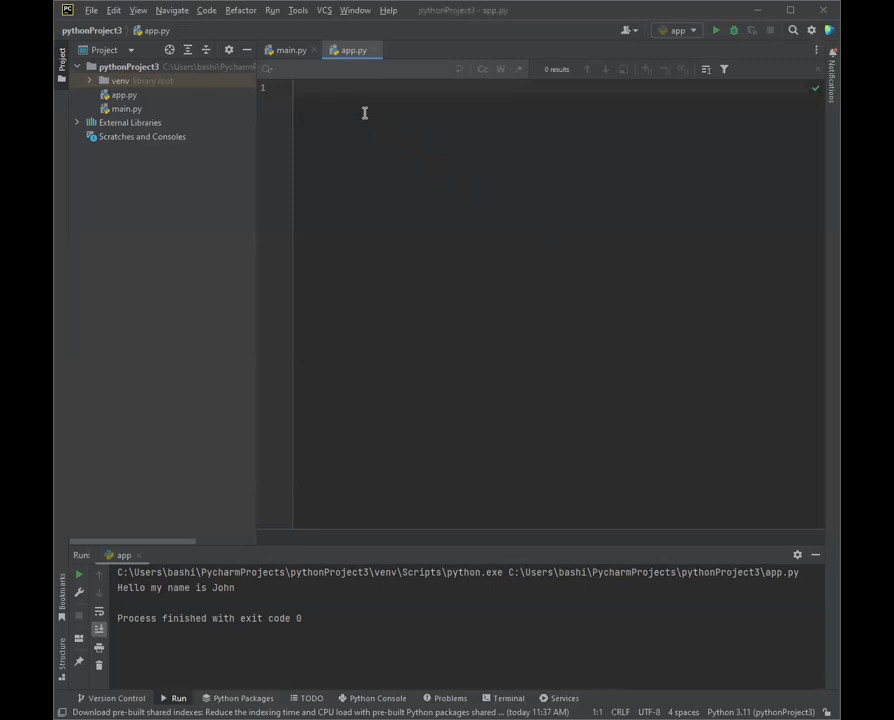
# - Write class MyClass with x = 5 and add print(MyClass)
pyautogui.write('class M')
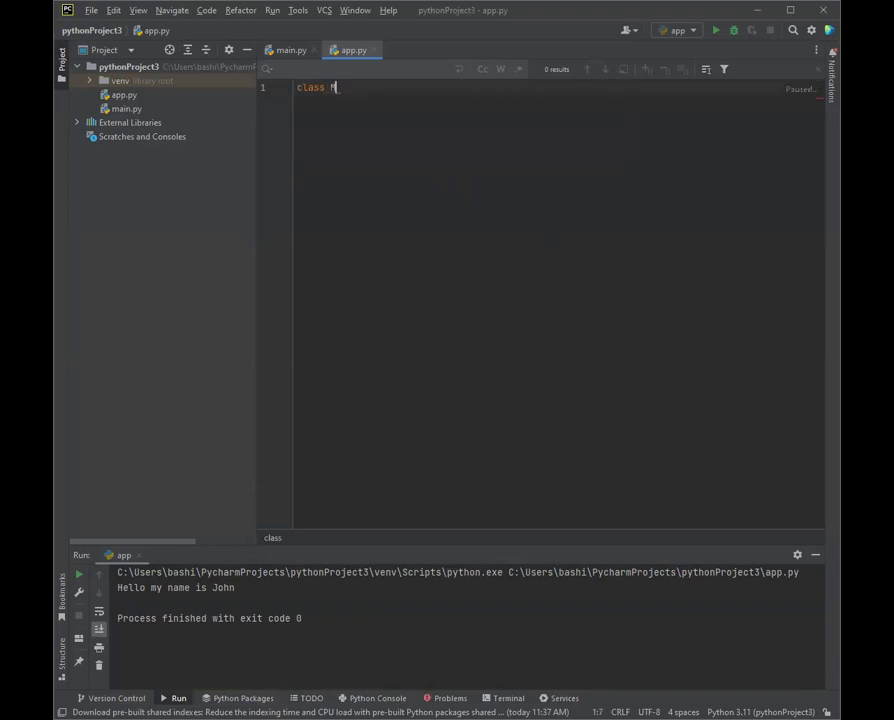
pyautogui.write('yClass:')
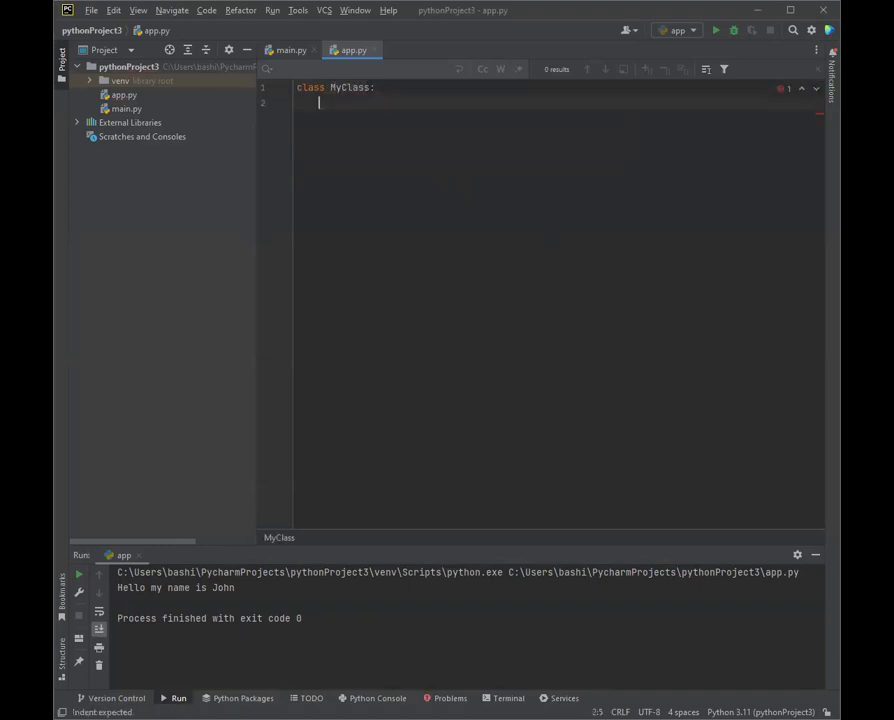
pyautogui.write('x = 5')
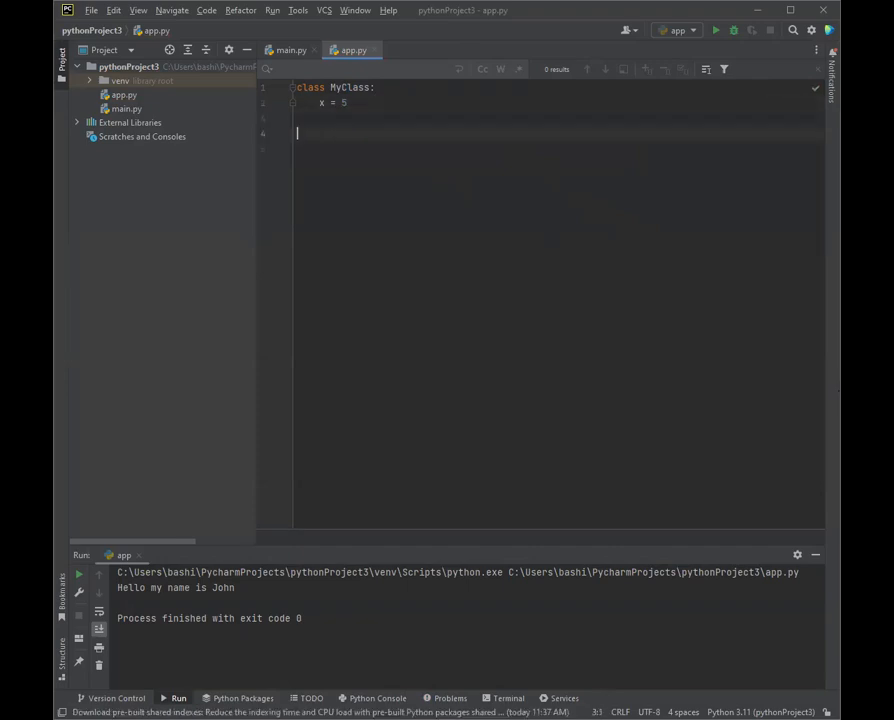
pyautogui.write('print()')
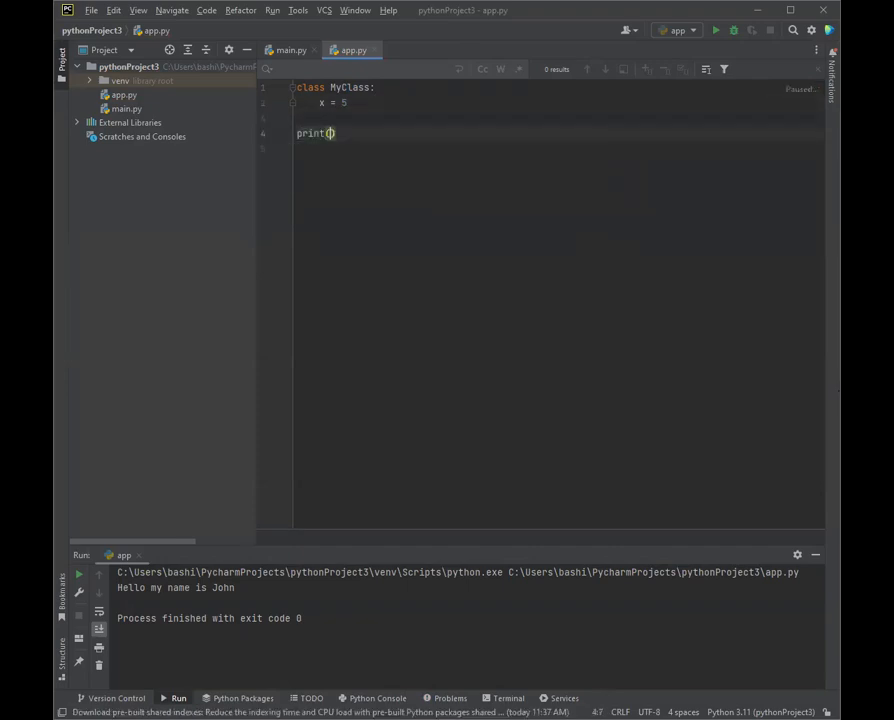
pyautogui.write('MyClass')
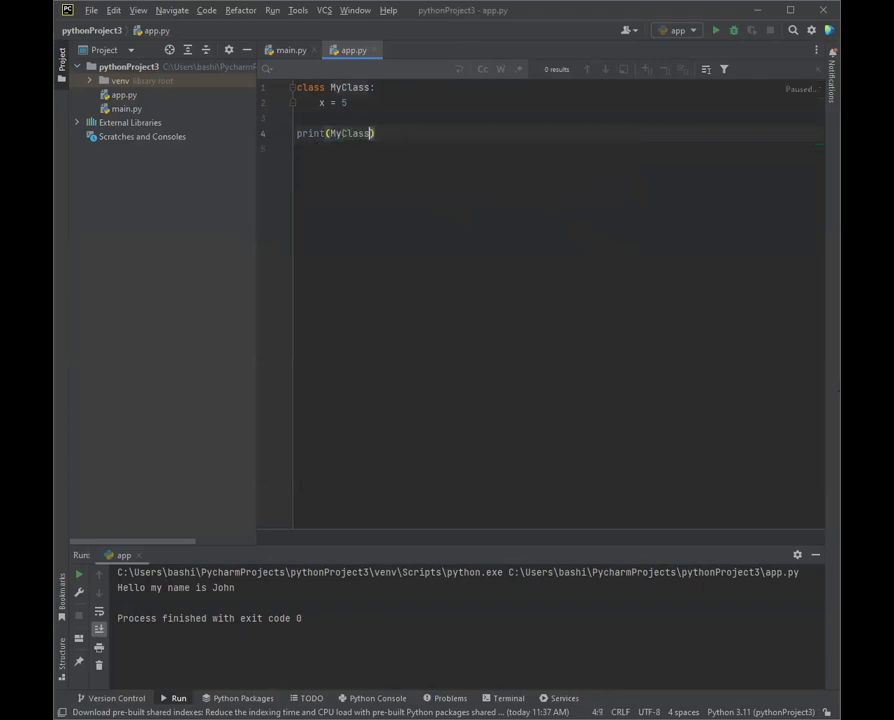
# - Run 'app' to output <class '__main__.MyClass'> and select the word class
pyautogui.click(272, 10)
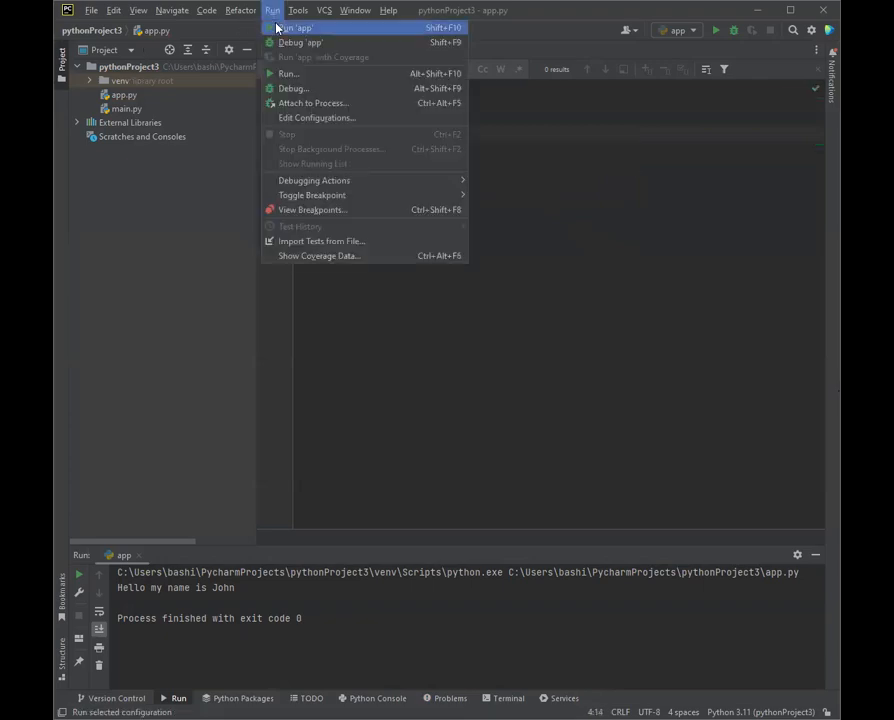
pyautogui.click(295, 27)
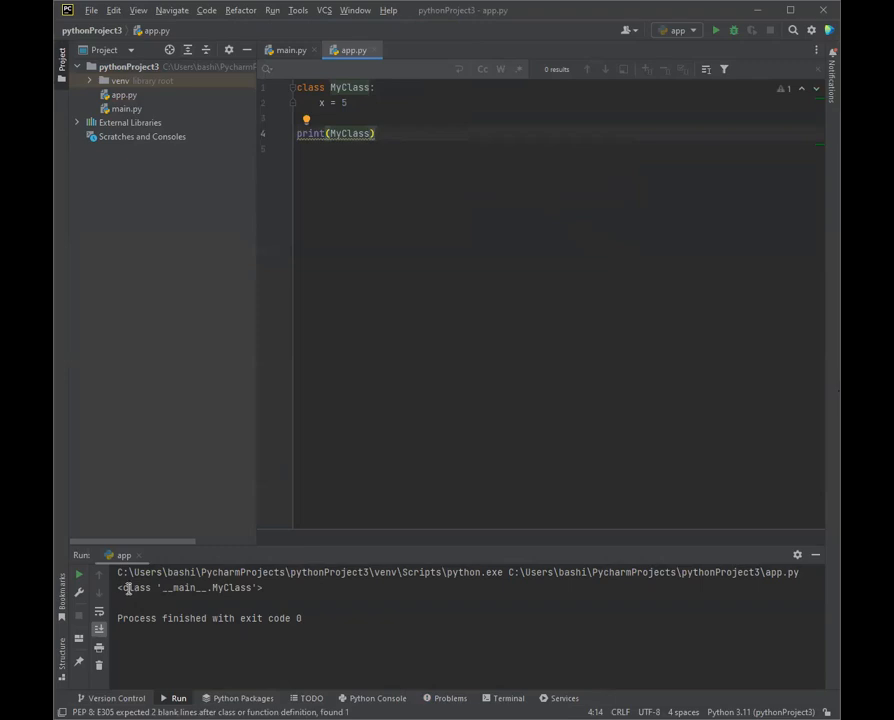
pyautogui.doubleClick(135, 587)
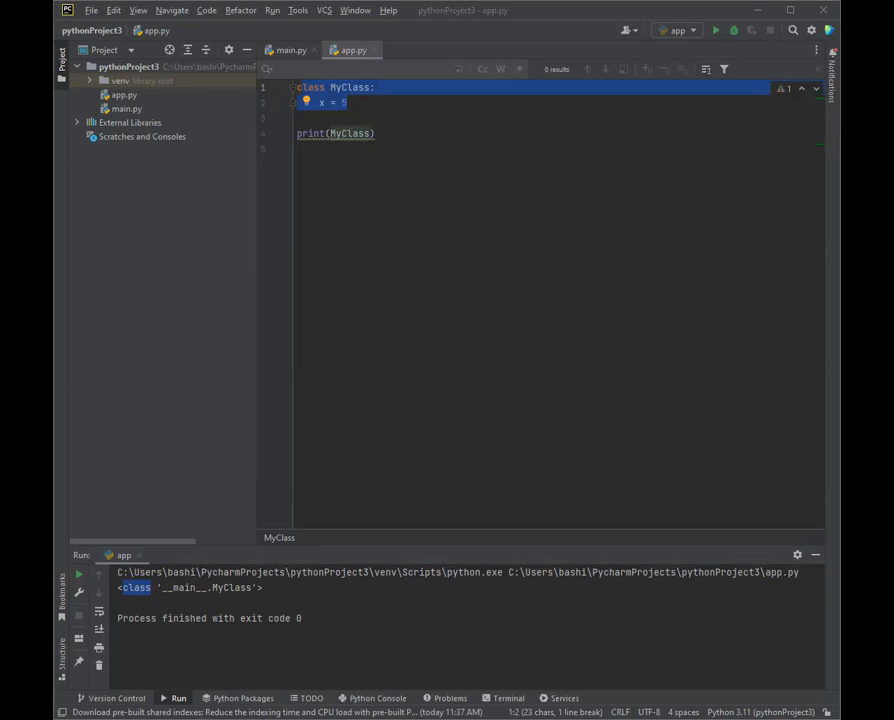
pyautogui.moveTo(360, 100)
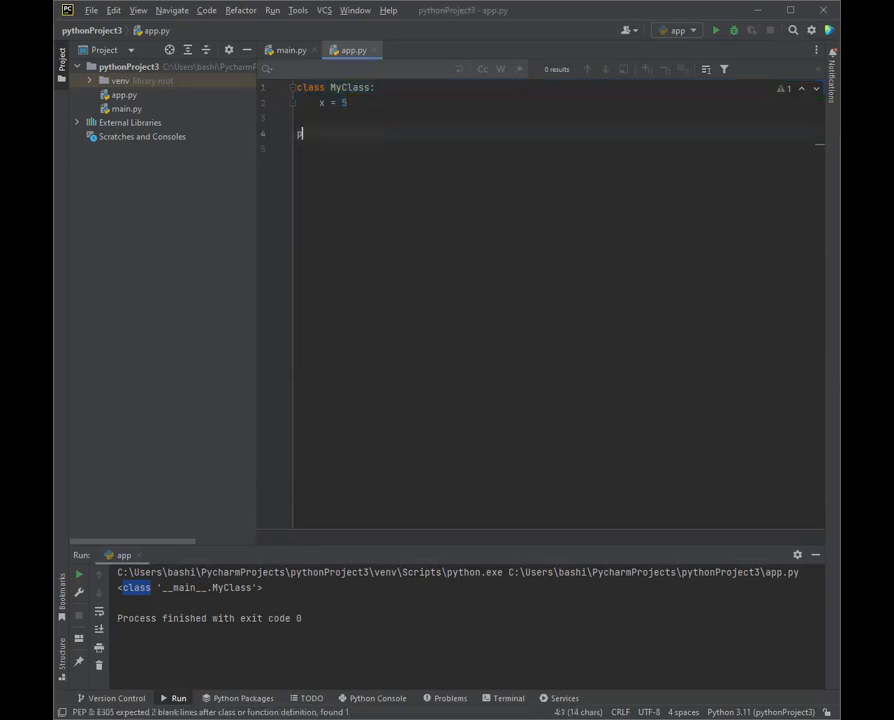
# - Create object p1 = MyClass() and print p1.x
pyautogui.write('p1 = M')
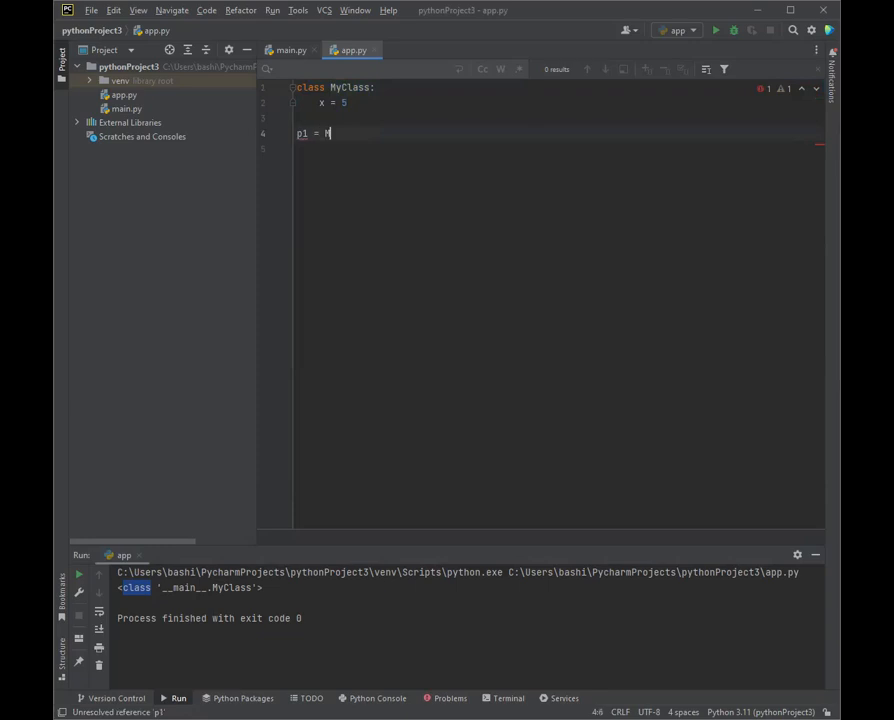
pyautogui.write('yClass(')
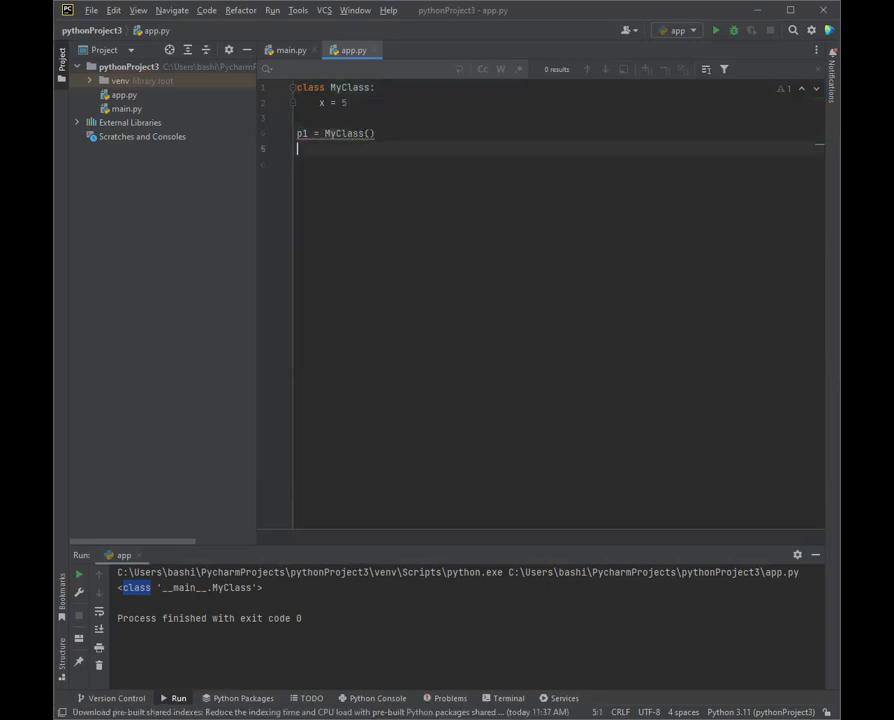
pyautogui.write('print(p1.x')
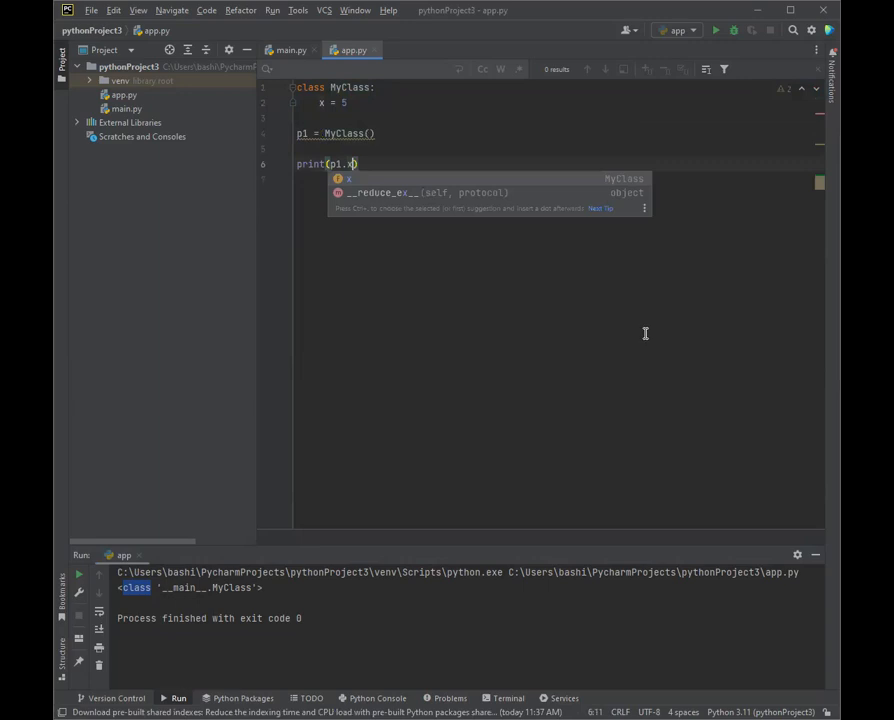
pyautogui.moveTo(373, 103)
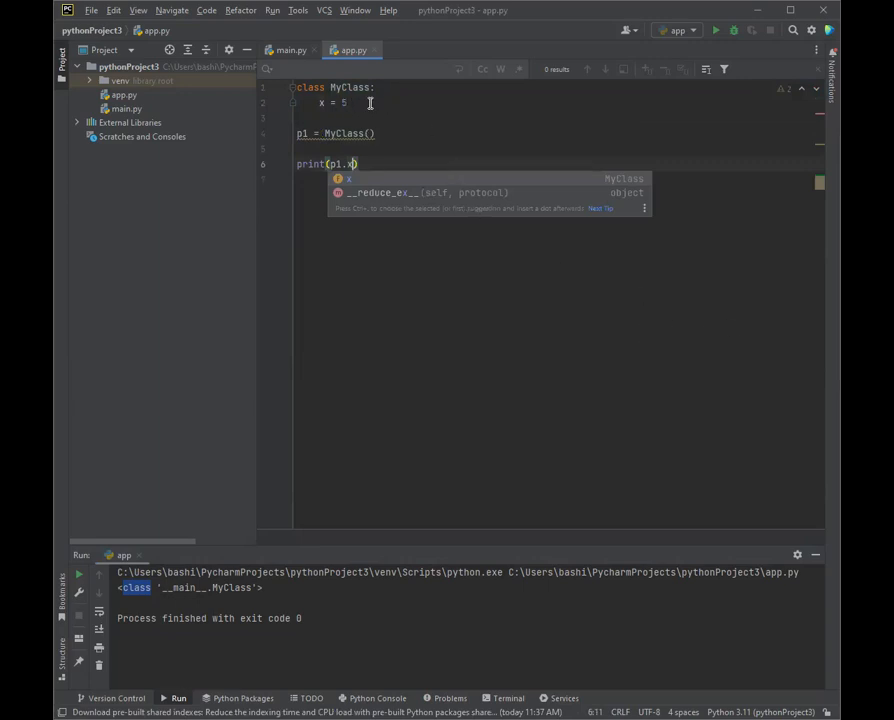
pyautogui.moveTo(268, 17)
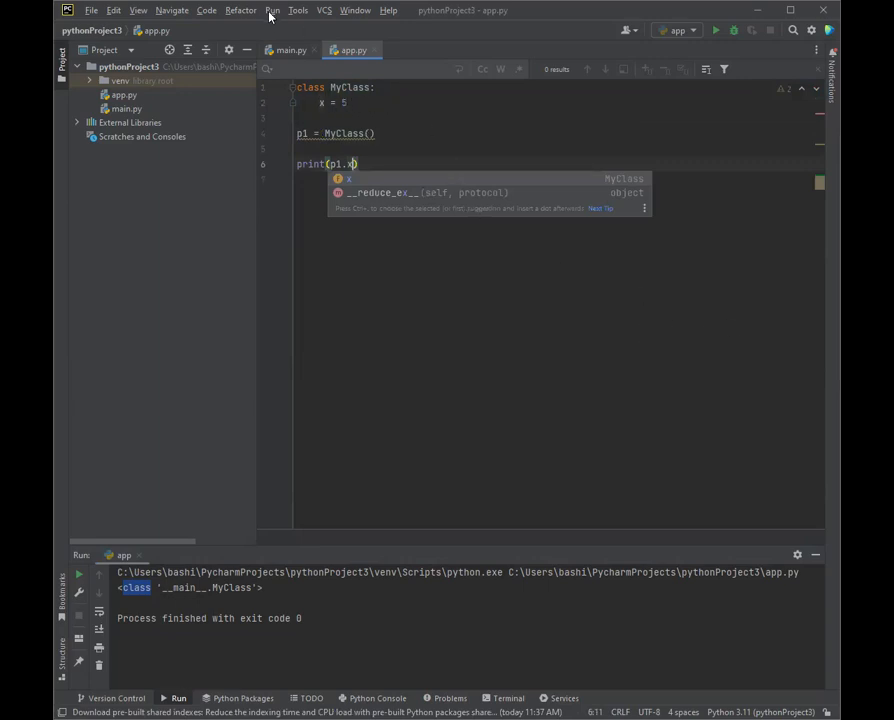
# - Run the script so it prints 5, dismiss completions, and select all code
pyautogui.click(715, 30)
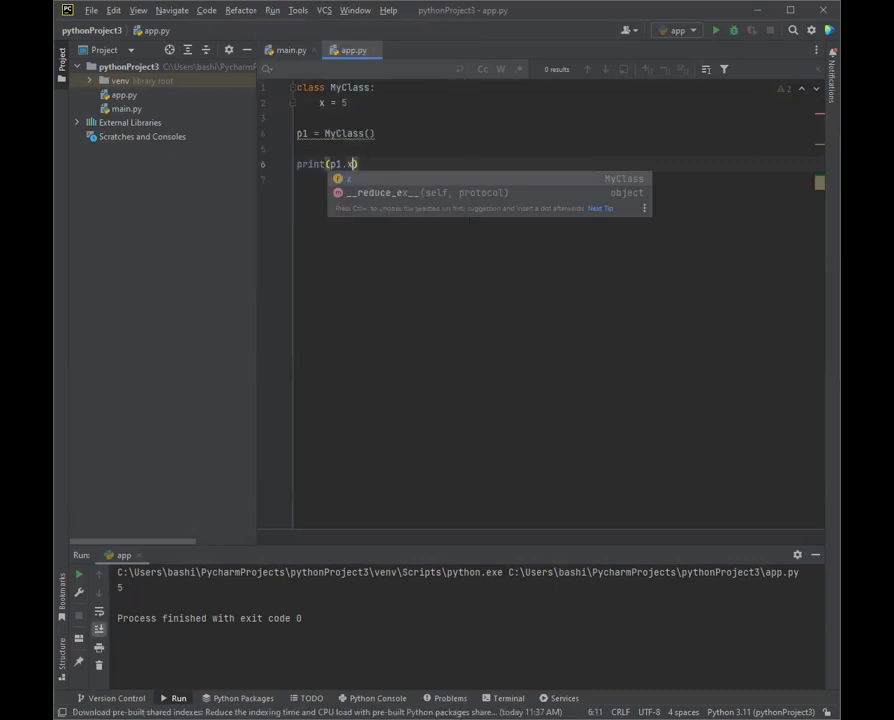
pyautogui.press('Escape')
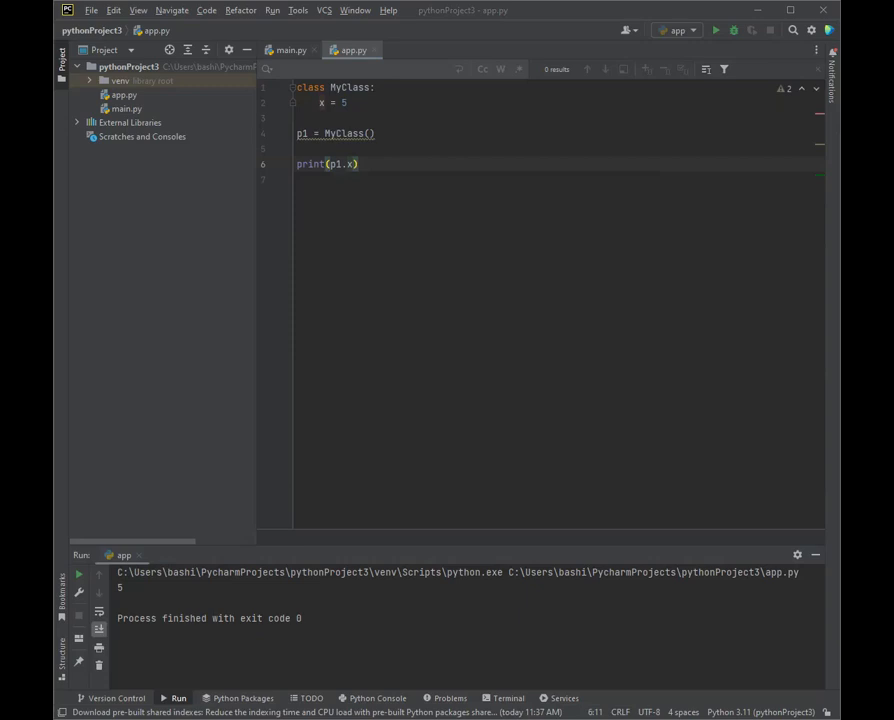
pyautogui.press('ctrl+a')
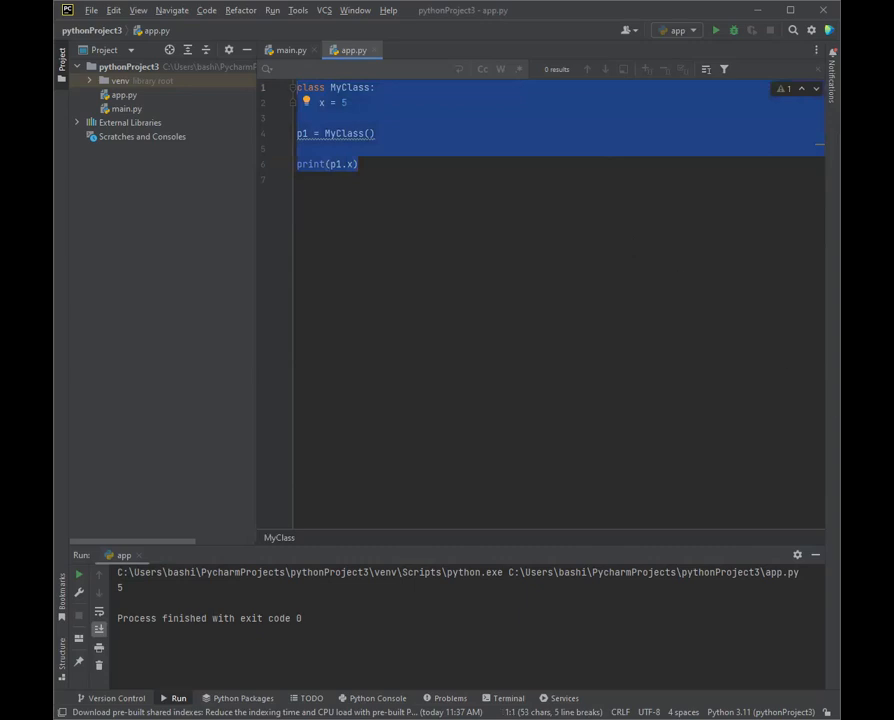
pyautogui.moveTo(638, 123)
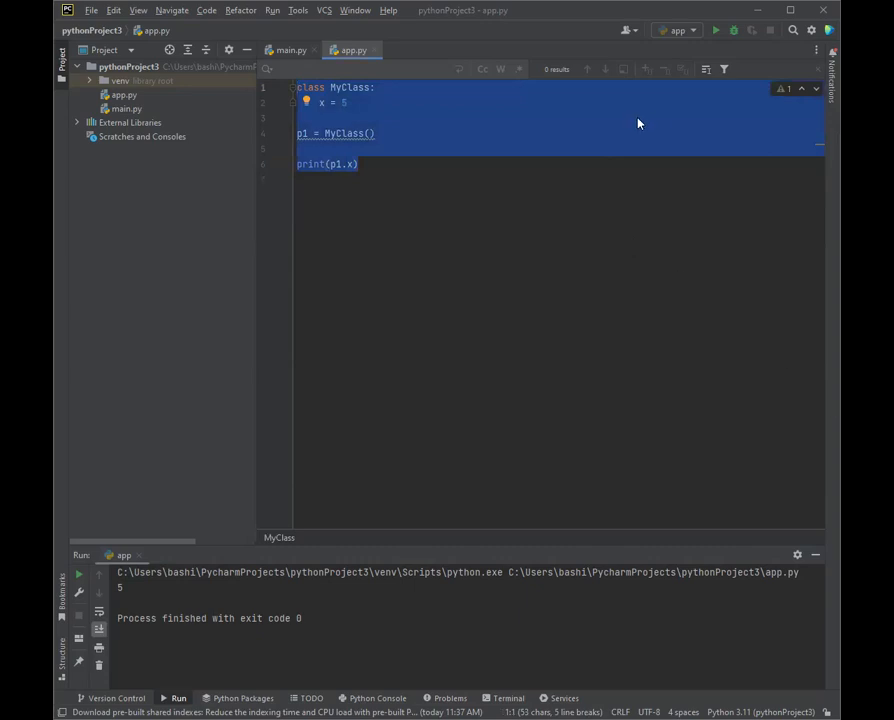
pyautogui.moveTo(545, 20)
pyautogui.write('class ')
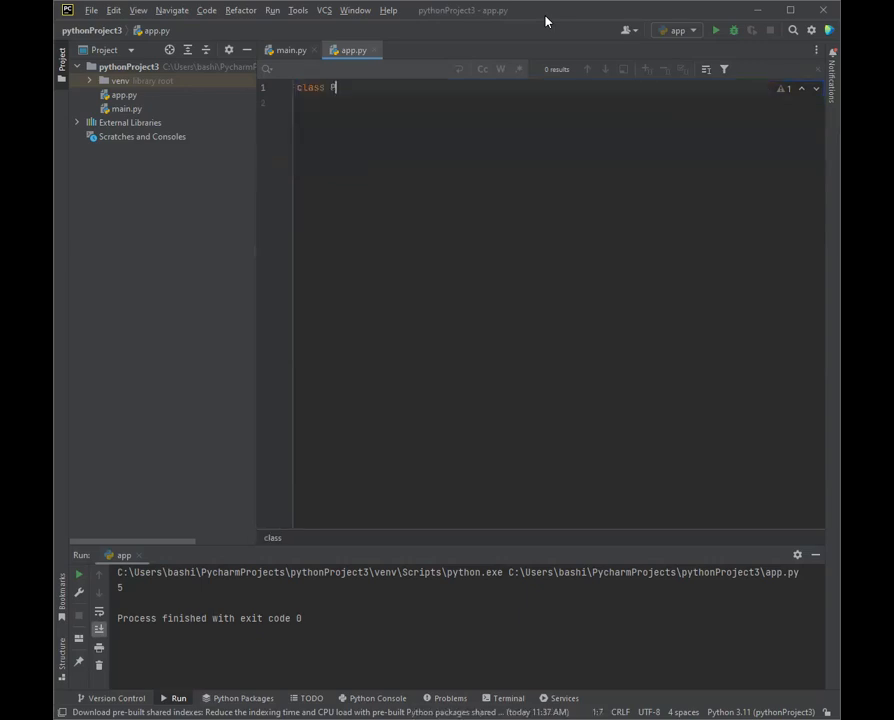
# - Define class Person with __init__(self, name, age) storing self.name and self.age
pyautogui.write('Person:')
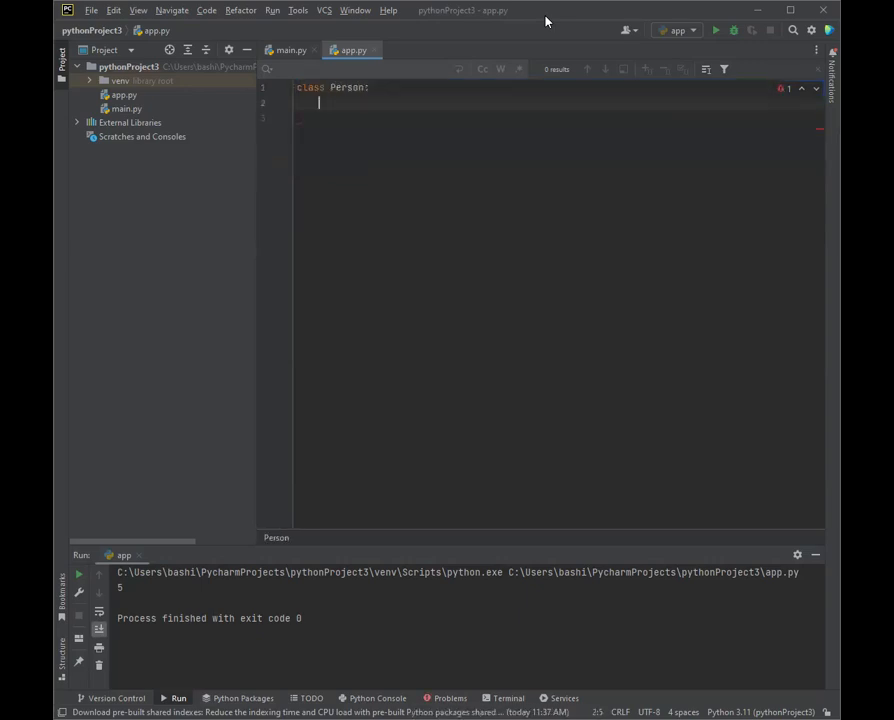
pyautogui.write('d')
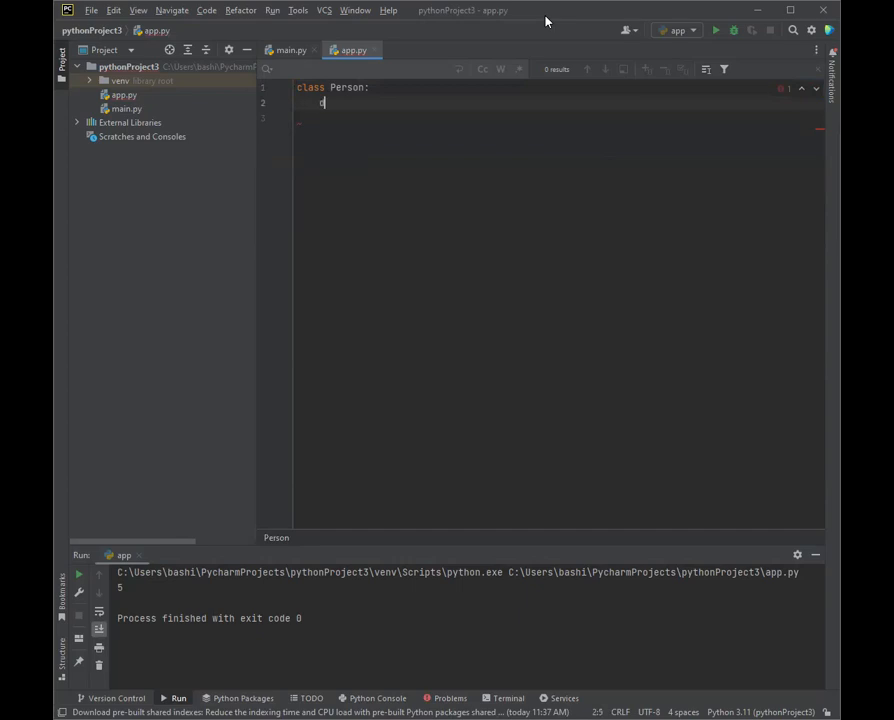
pyautogui.write('def __')
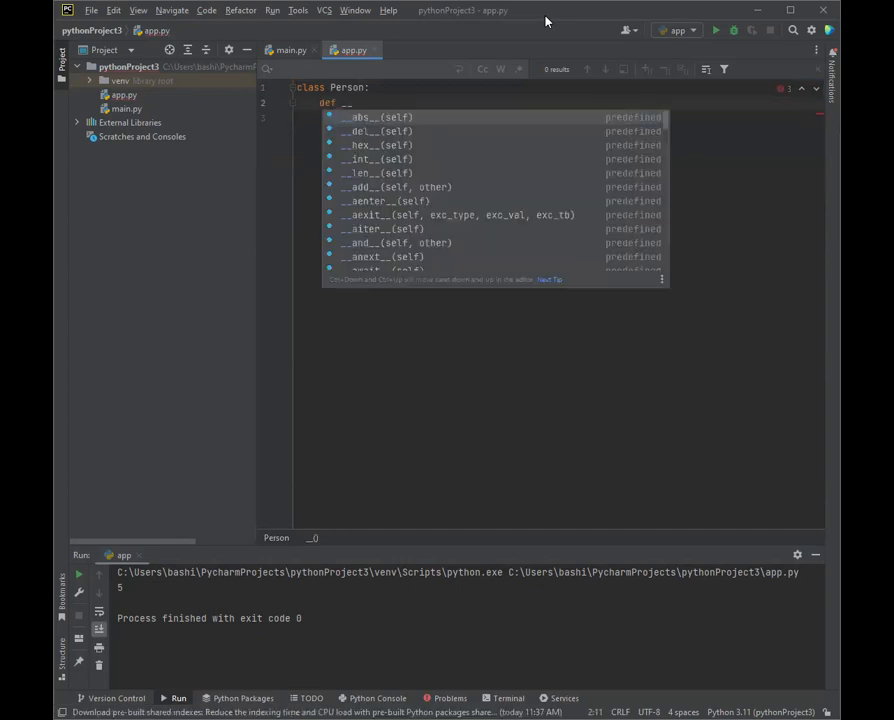
pyautogui.write('__init__')
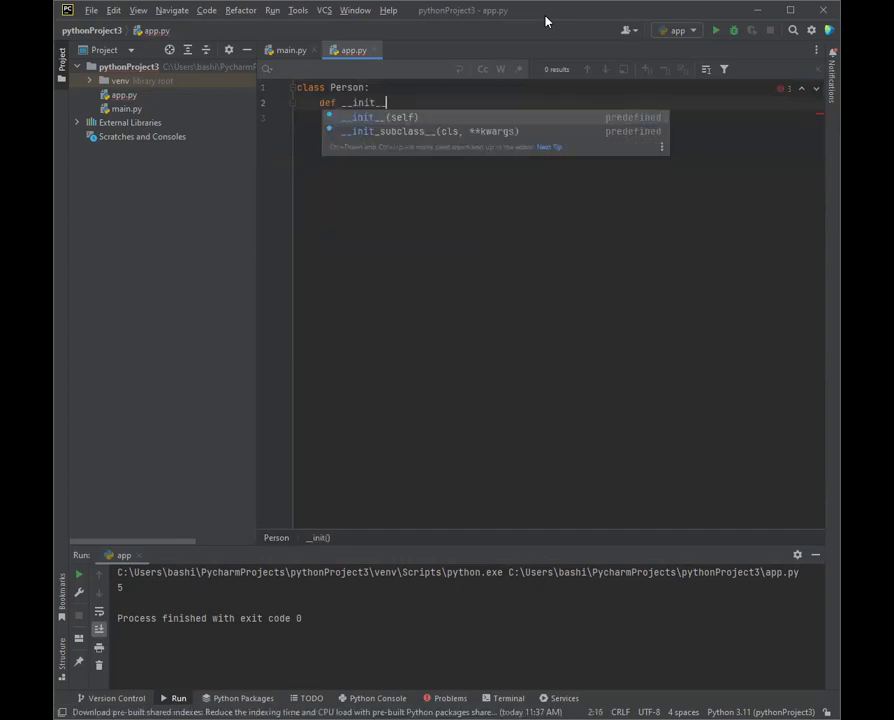
pyautogui.click(380, 117)
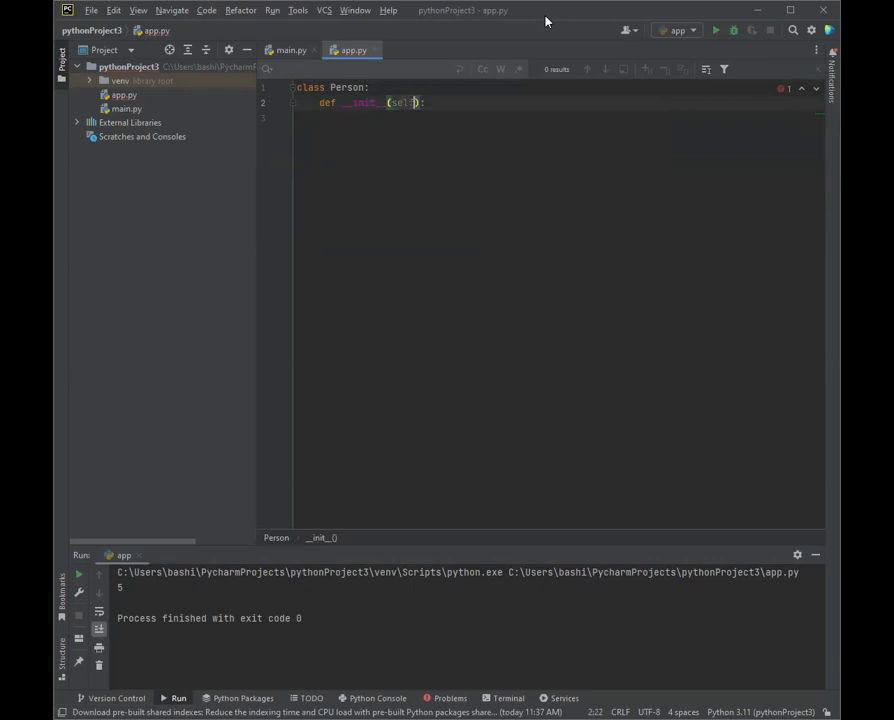
pyautogui.write(', n')
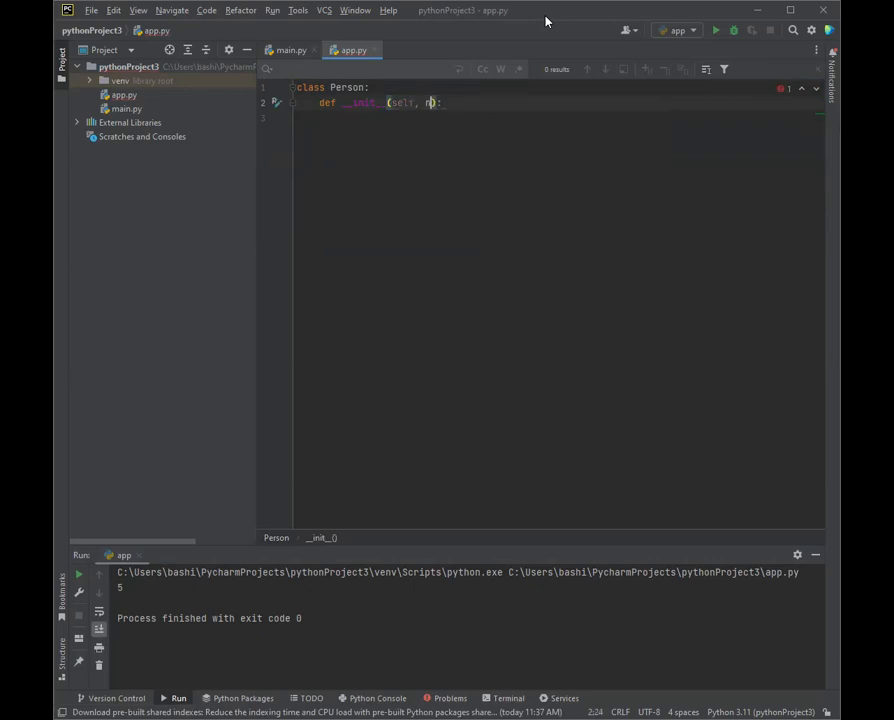
pyautogui.write('name, age')
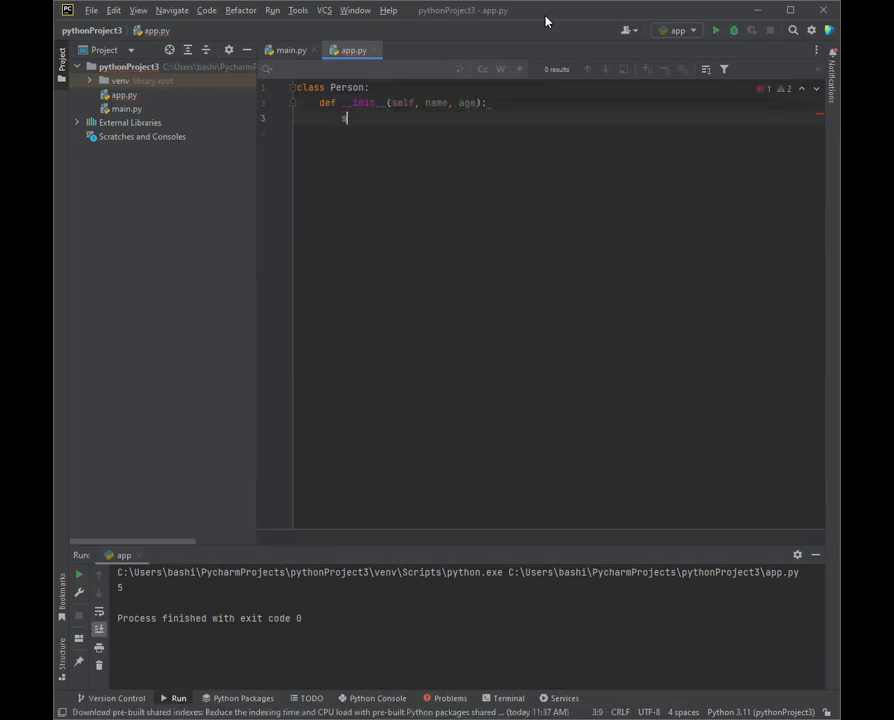
pyautogui.write('self.name =')
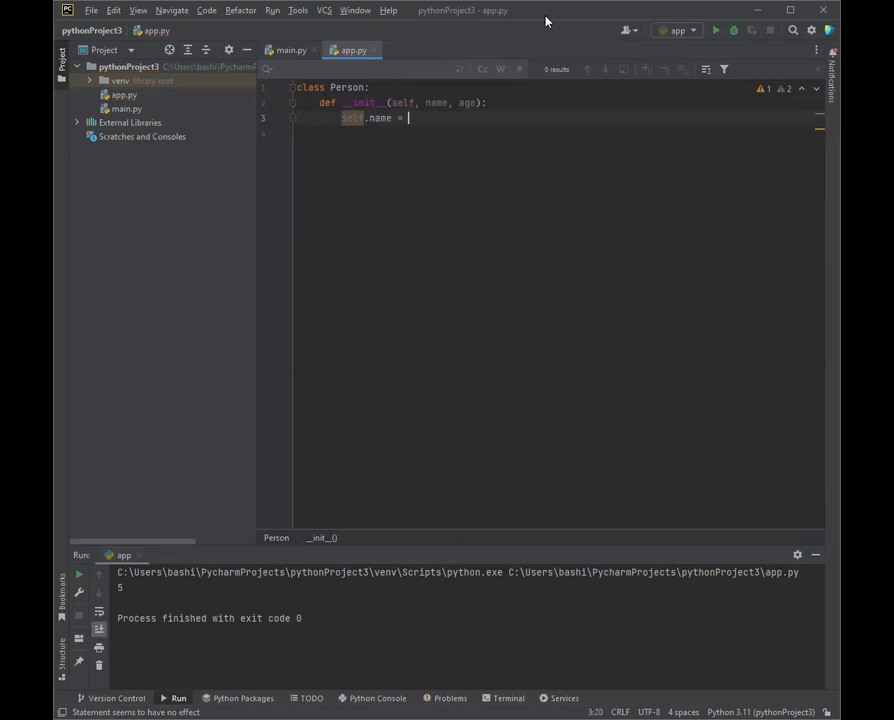
pyautogui.write('name')
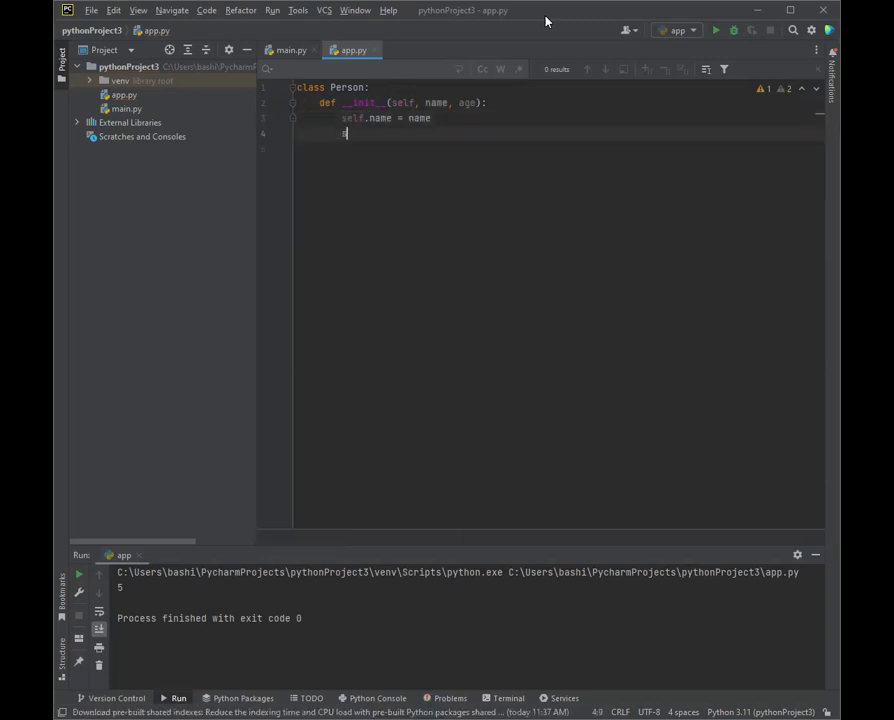
pyautogui.write('self.age = age')
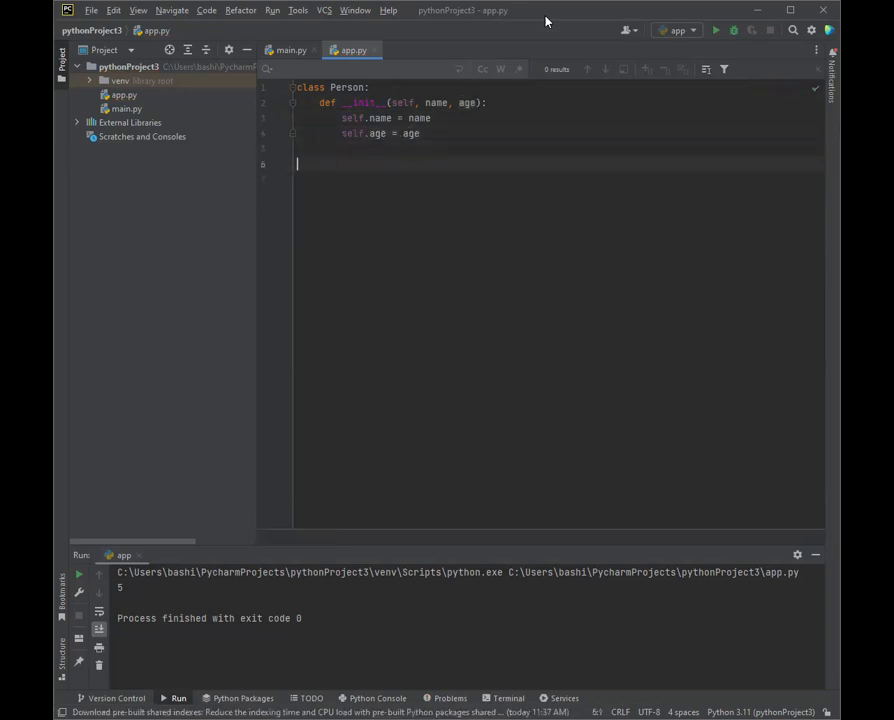
# - Create p1 = Person("John", 36), print name and age, and run the script
pyautogui.write('p1 =')
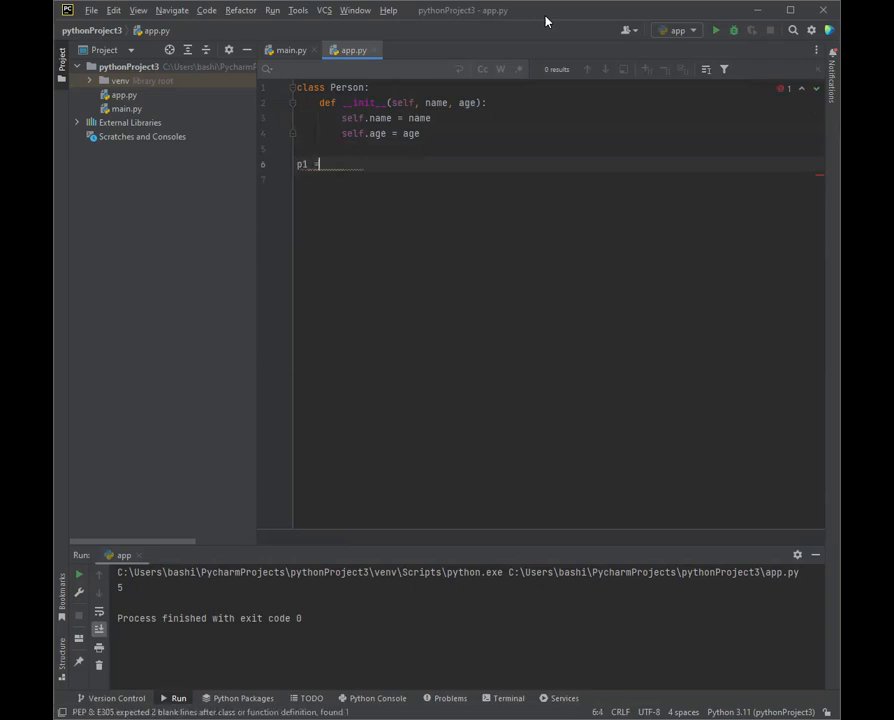
pyautogui.write('= Person')
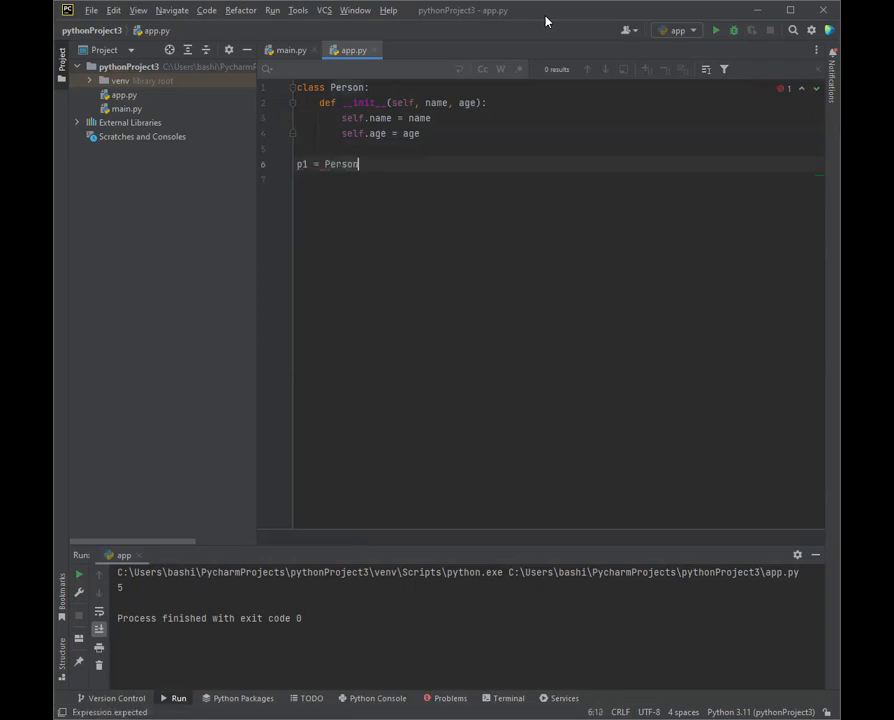
pyautogui.write('()')
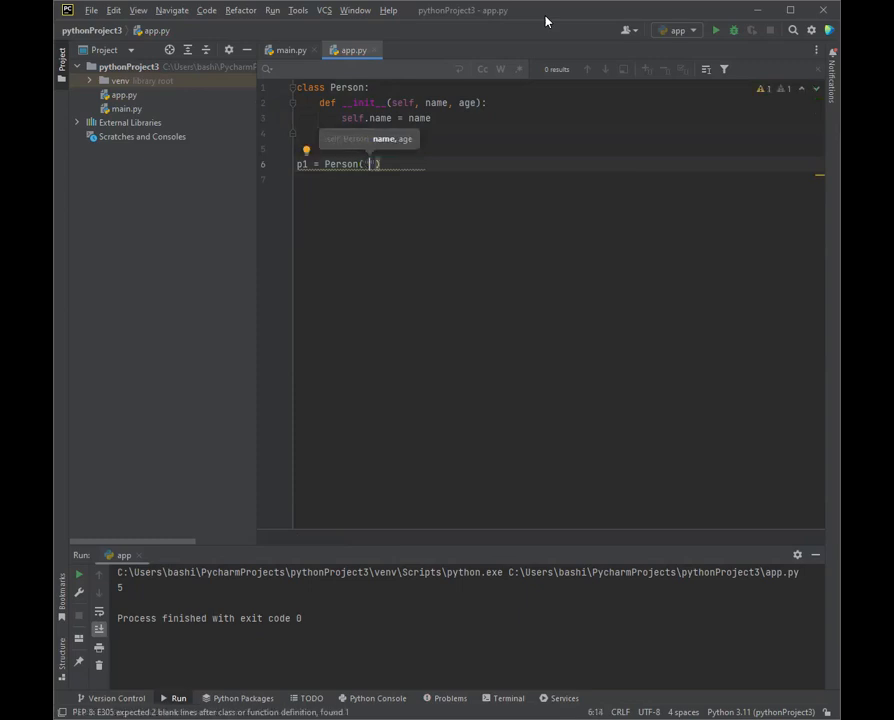
pyautogui.write('John')
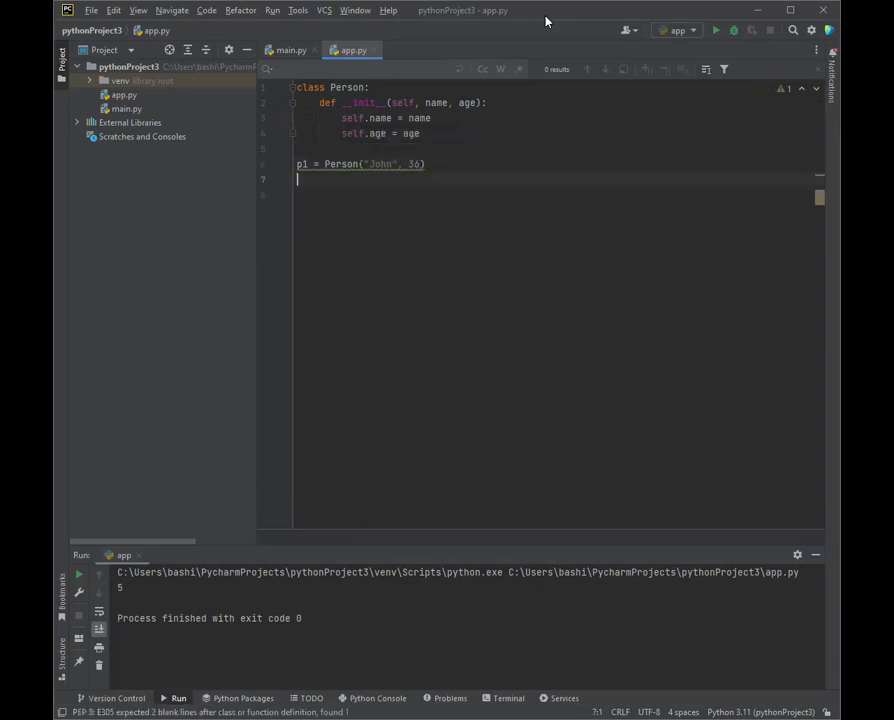
pyautogui.write('print(p1.age')
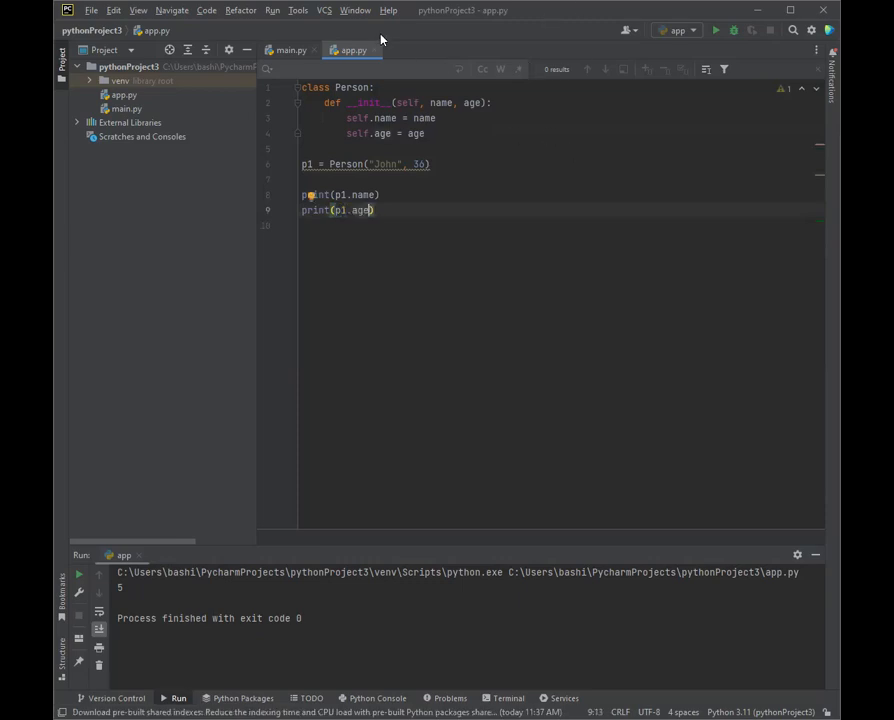
pyautogui.click(715, 29)
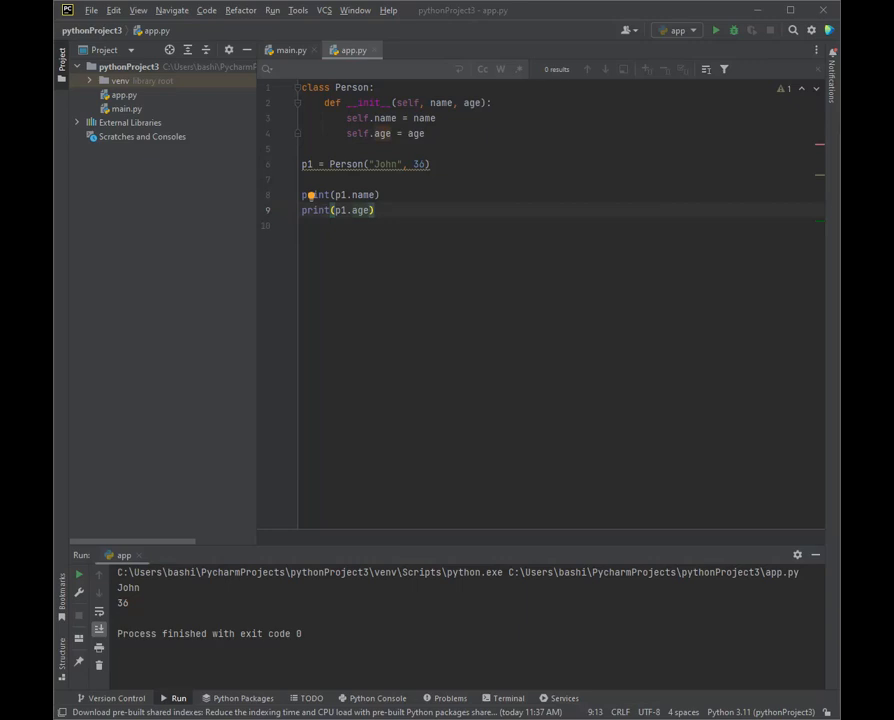
pyautogui.moveTo(331, 125)
pyautogui.write('def myfunc(selfse)')
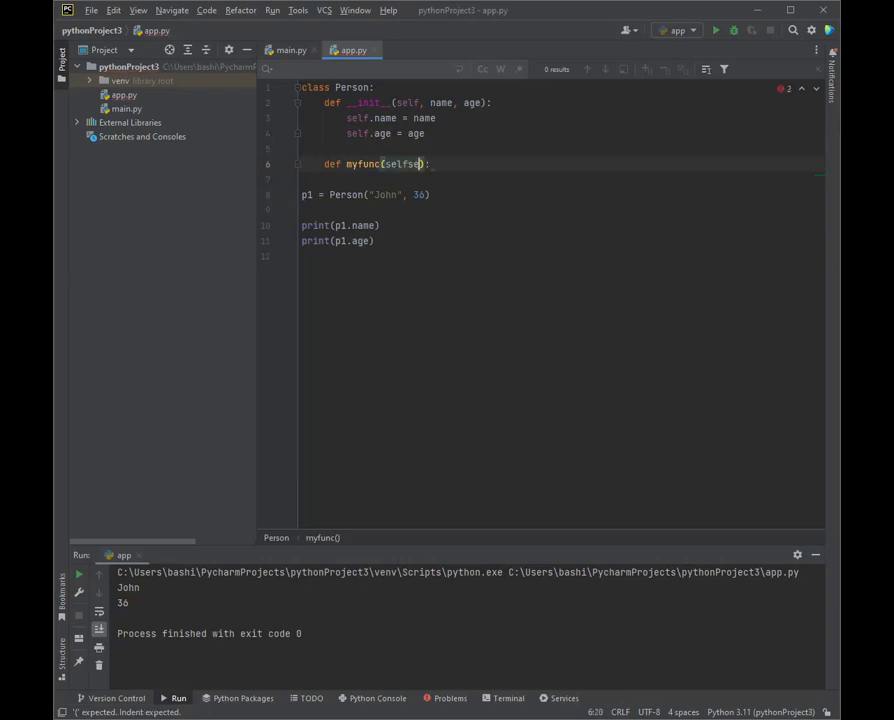
# - Make myfunc print "Hello my name is " + self.name
pyautogui.press('BackSpace')
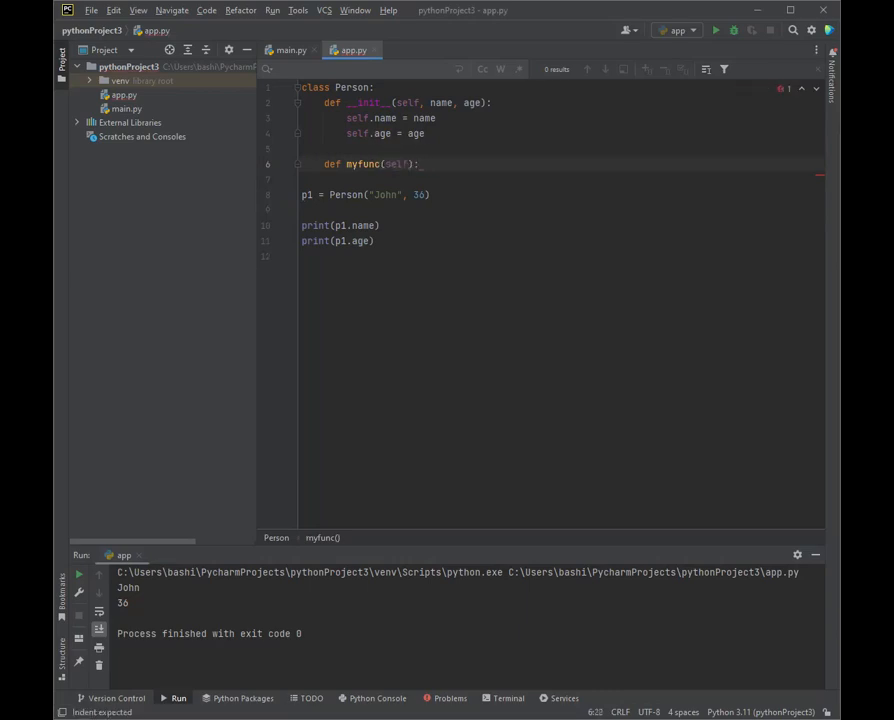
pyautogui.write('print("Hello')
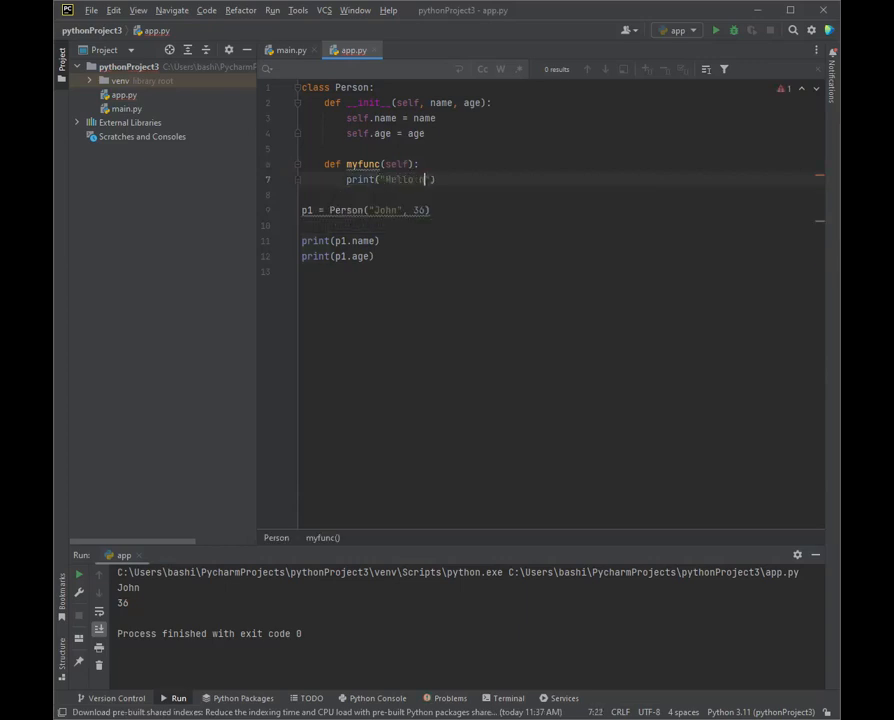
pyautogui.write('m')
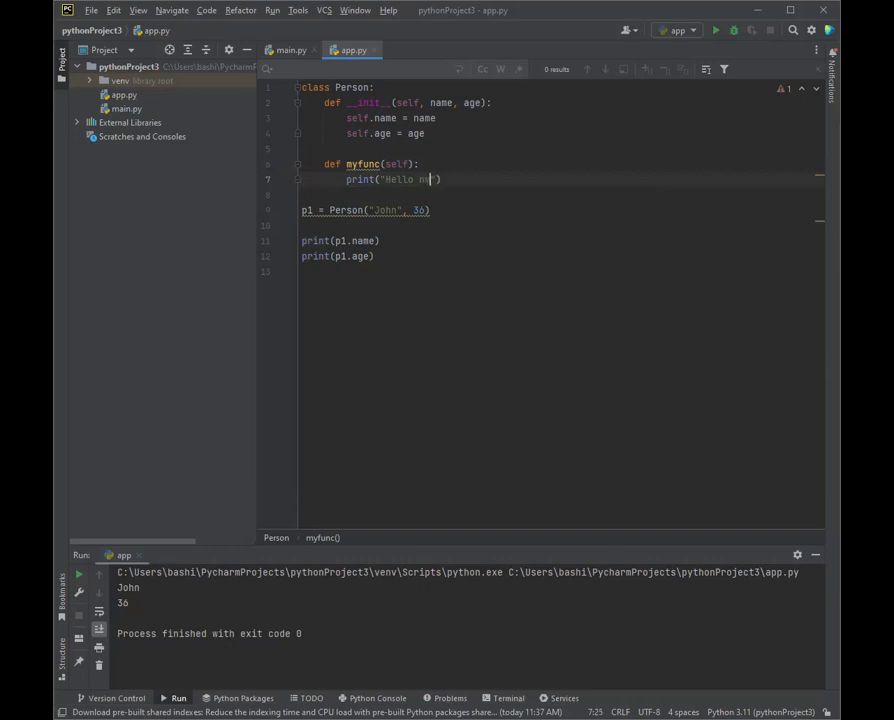
pyautogui.write('y name is')
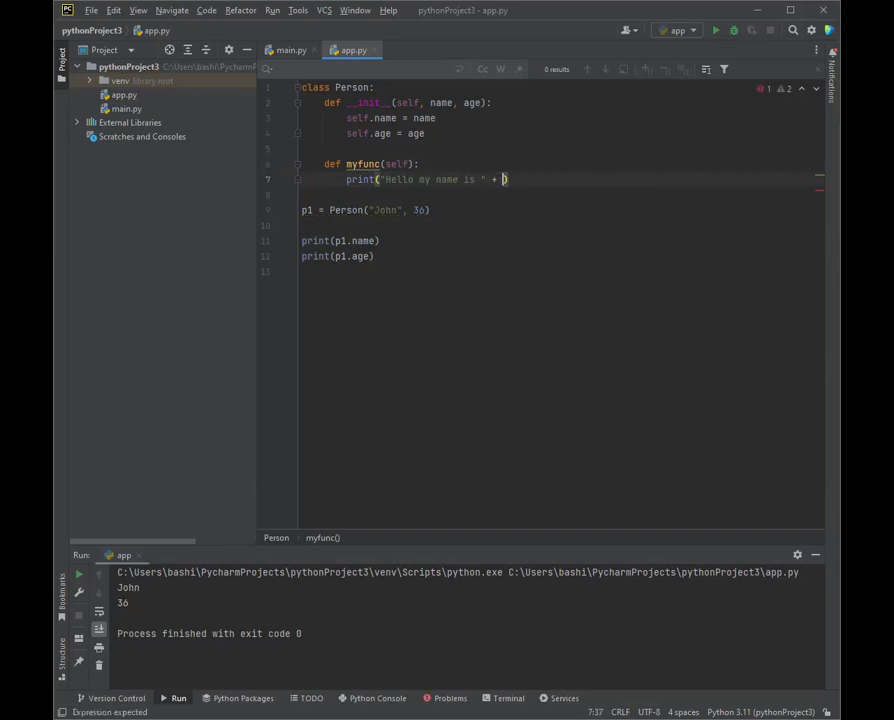
pyautogui.write('self.name')
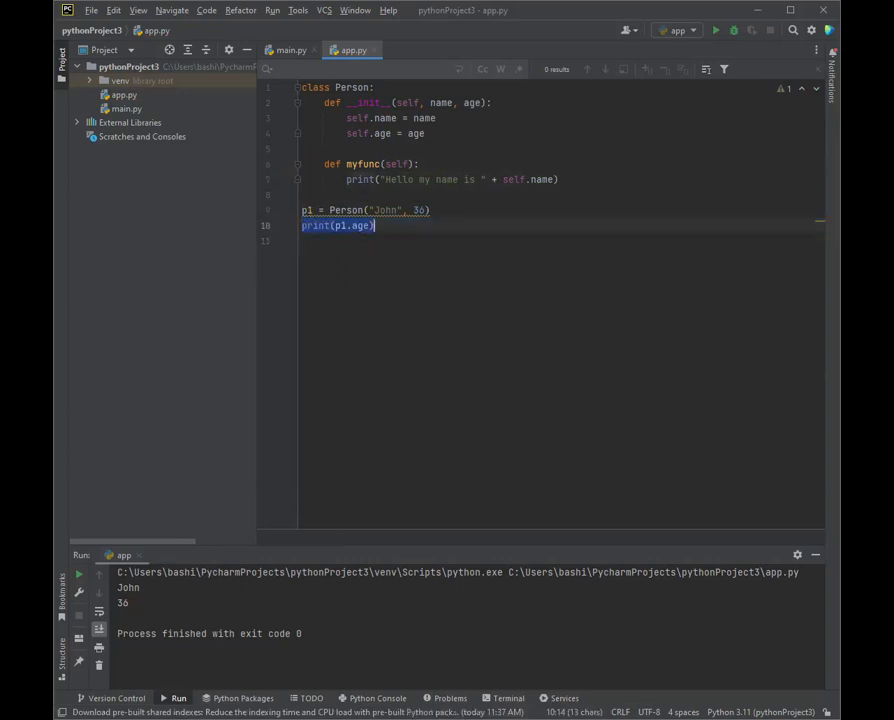
# - Call p1.myfunc() and run the script to see the greeting
pyautogui.write('p')
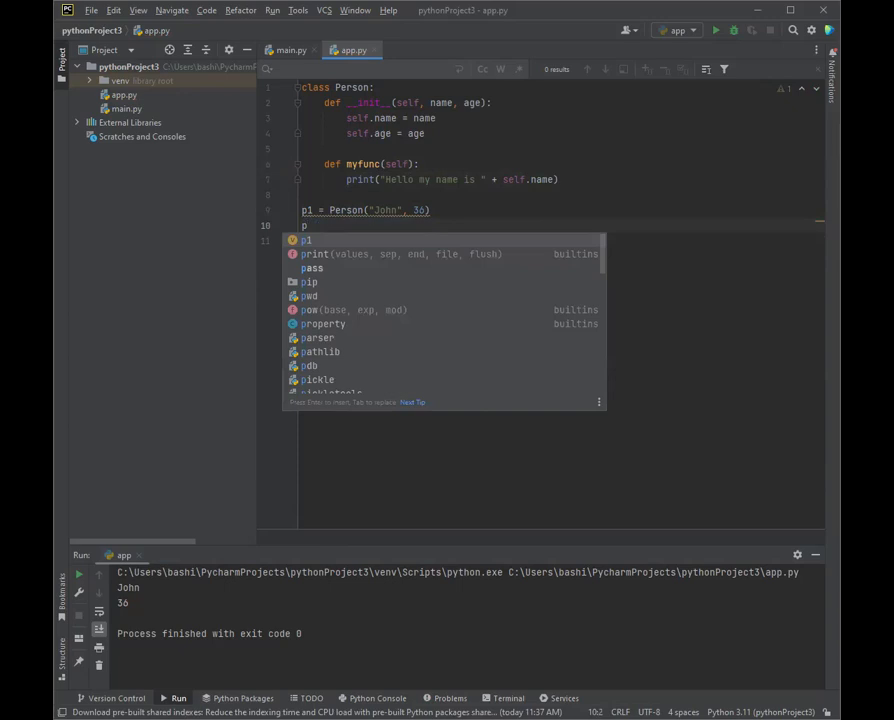
pyautogui.write('1.myfunc()')
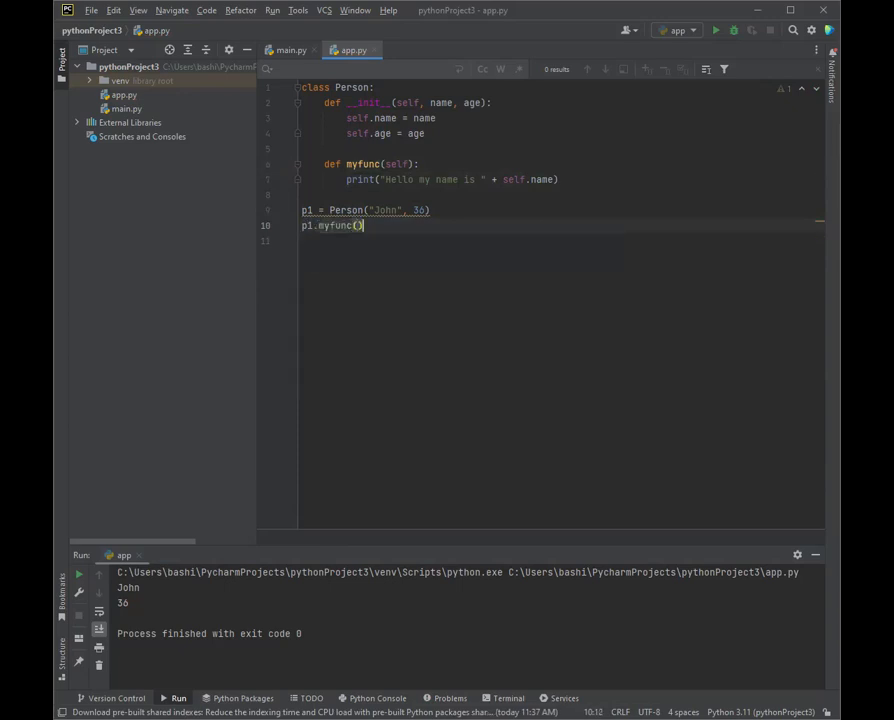
pyautogui.click(272, 10)
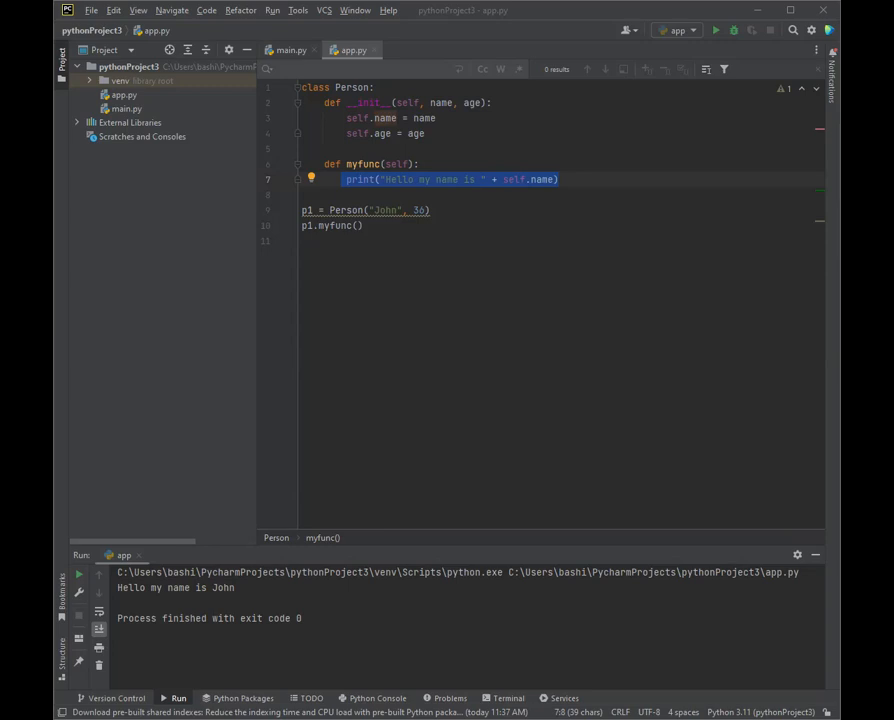
pyautogui.moveTo(464, 679)
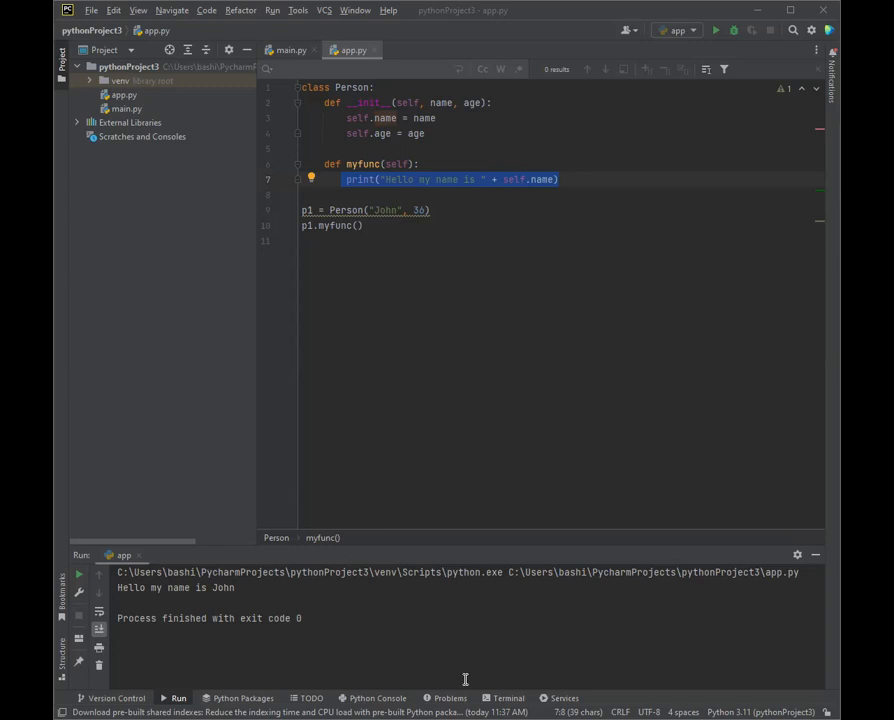